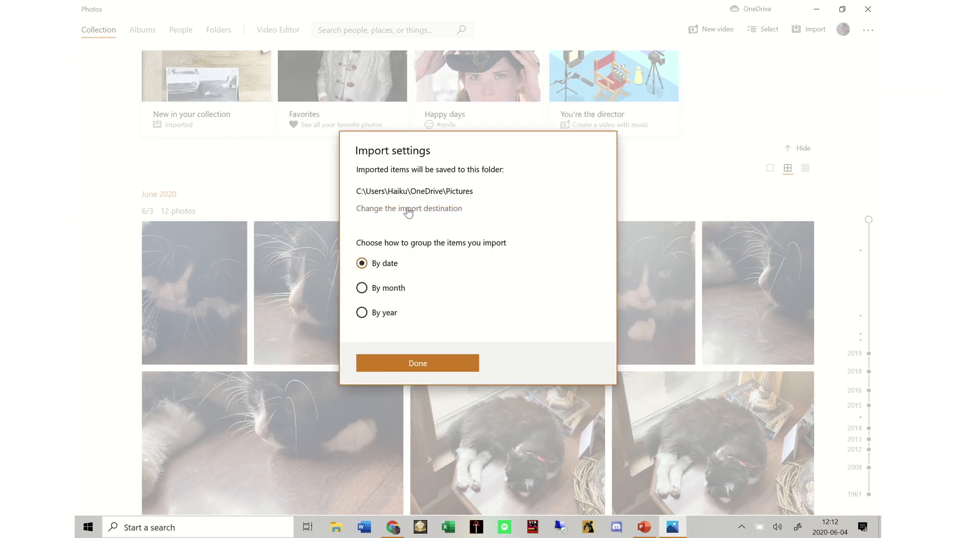
Step: Keep the import grouped by date and confirm Done to return to the 2080-item list
{"action": "left_click", "coordinate": [417, 363]}
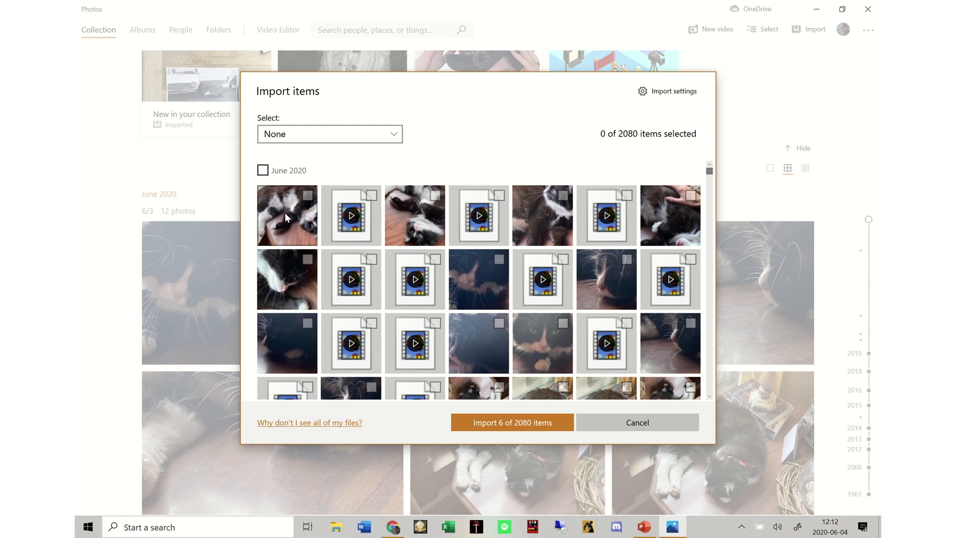